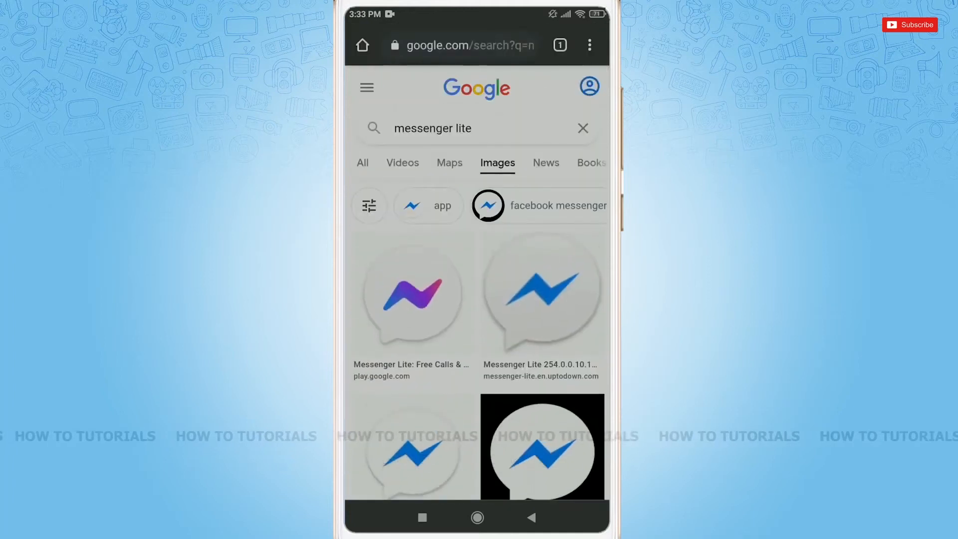
- Scroll further down the Google image results for 'messenger lite' before heading home
scroll(down, 3)
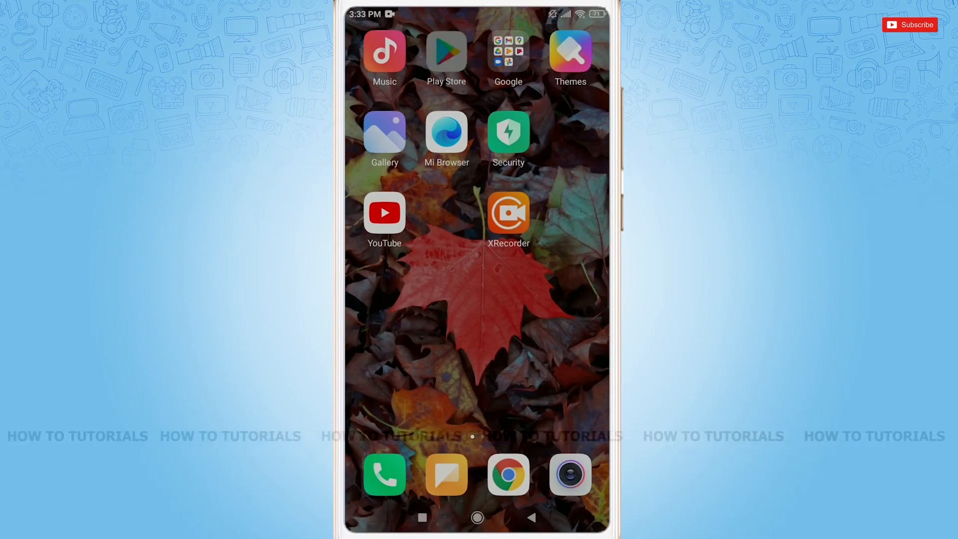
- Search the Play Store for 'messenger lite', install Messenger Lite by Facebook and launch it
click(446, 51)
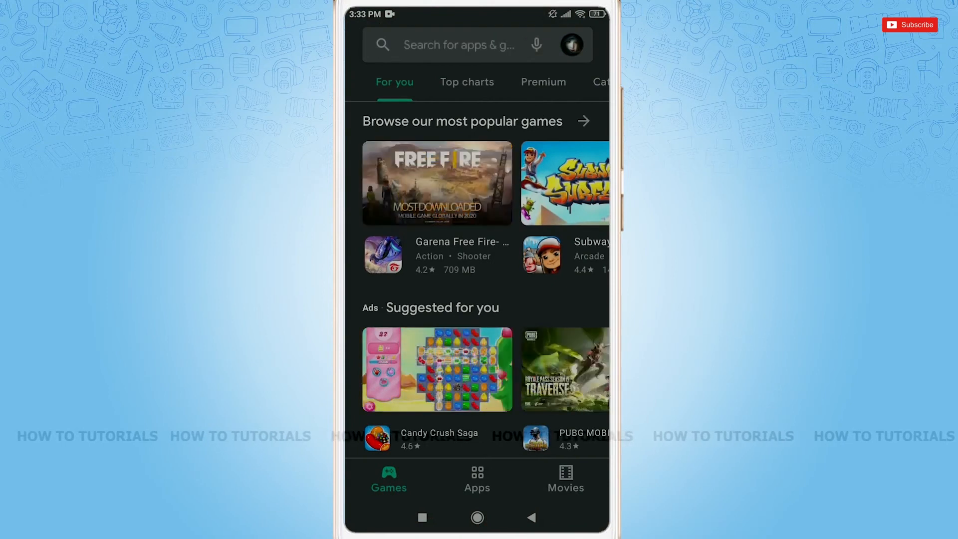
text(me)
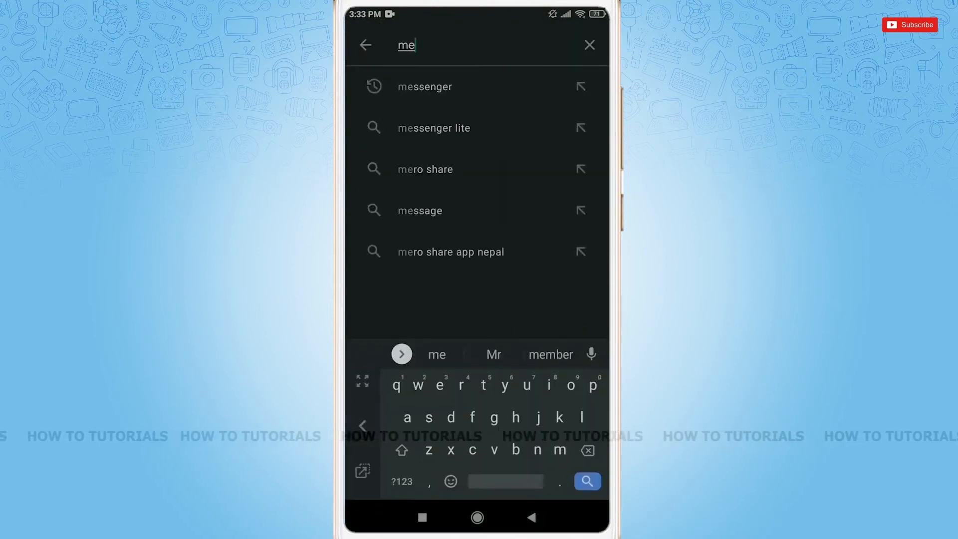
click(433, 128)
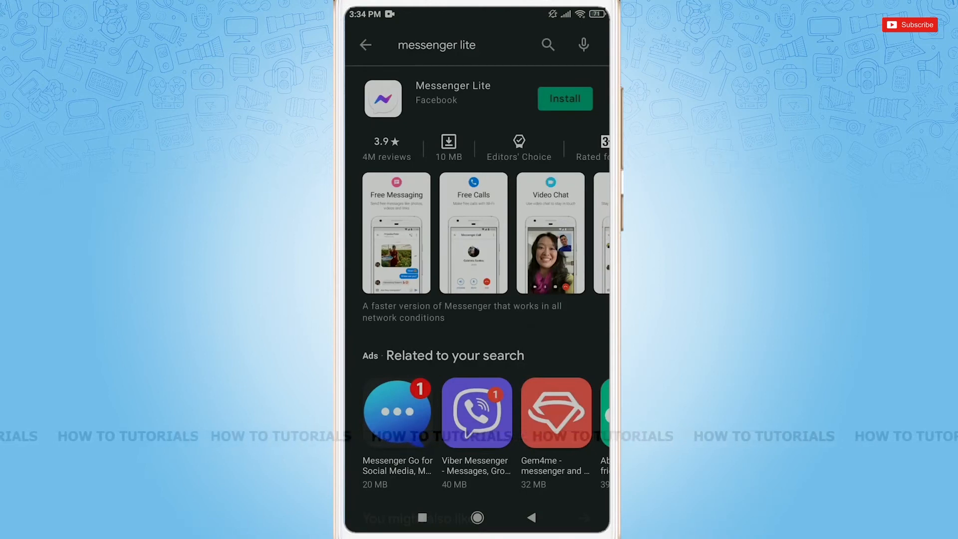
click(563, 99)
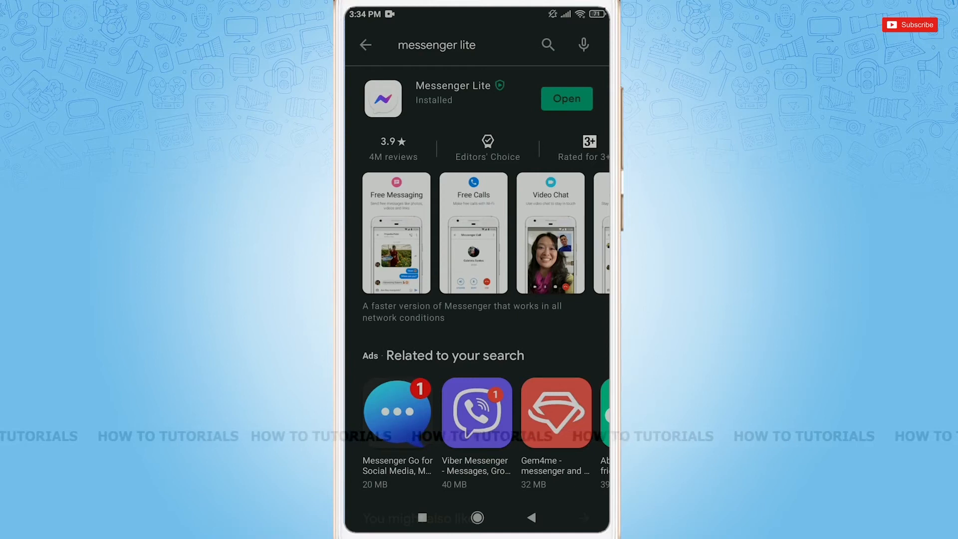
click(565, 99)
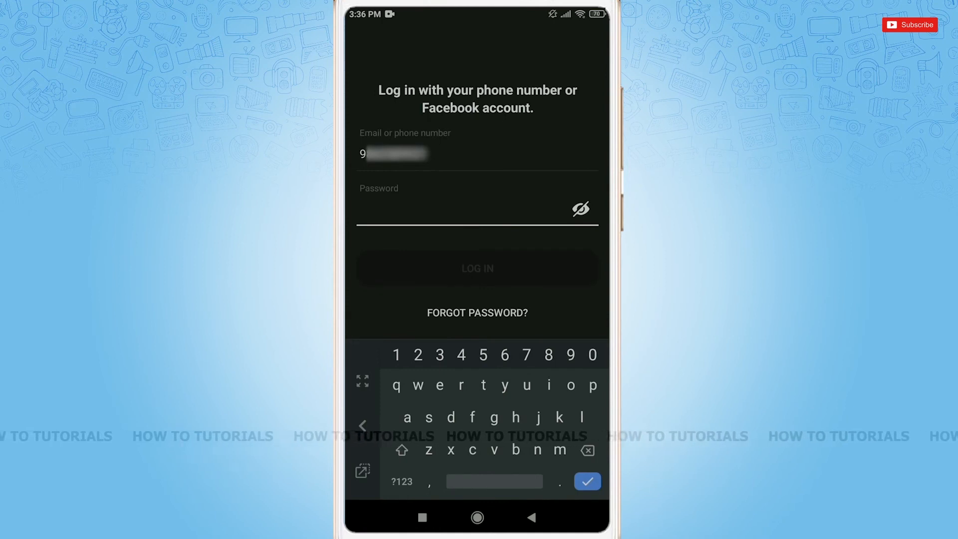
- Enter the account password into the login form's Password field, correcting one character
text(password)
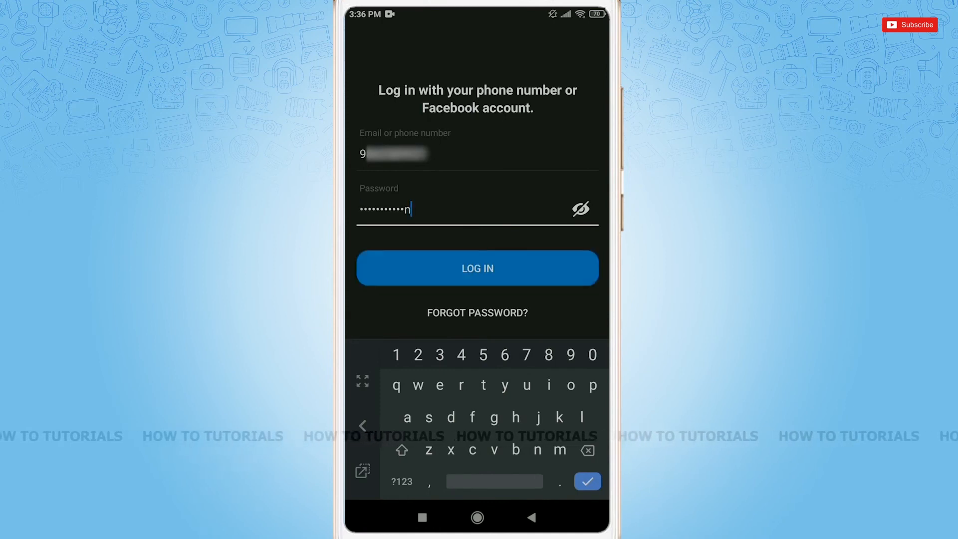
key(Backspace)
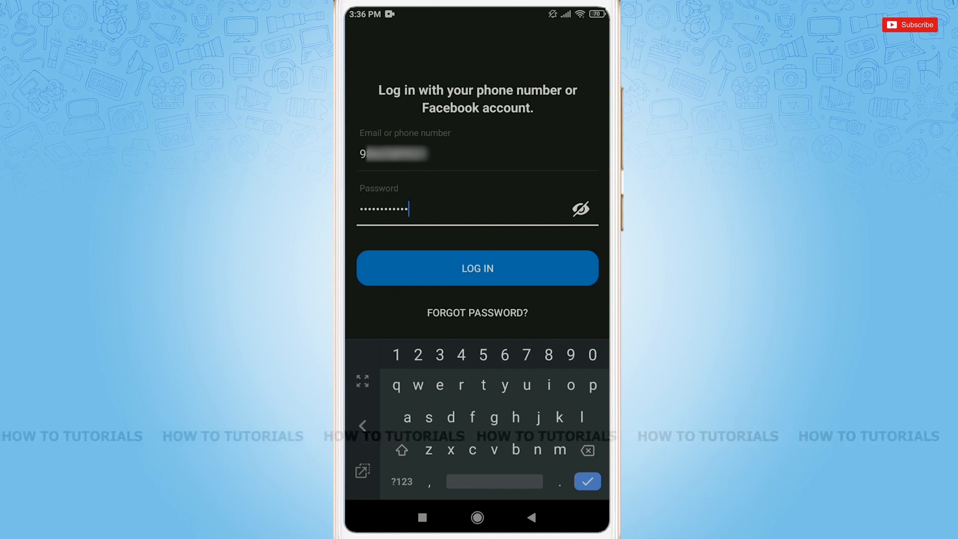
- Sign in with LOG IN and choose NOT NOW on Find Phone Contacts to reach the chats inbox
click(477, 267)
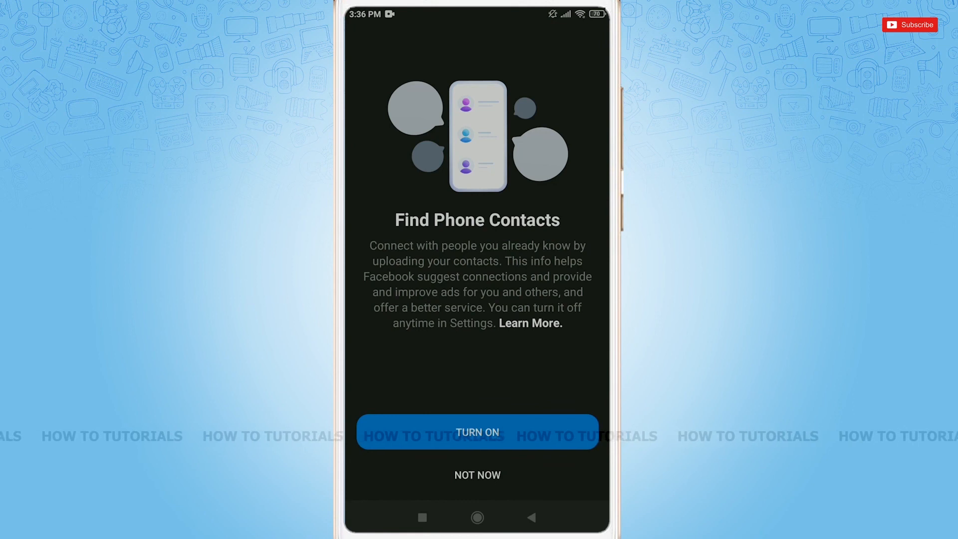
click(477, 475)
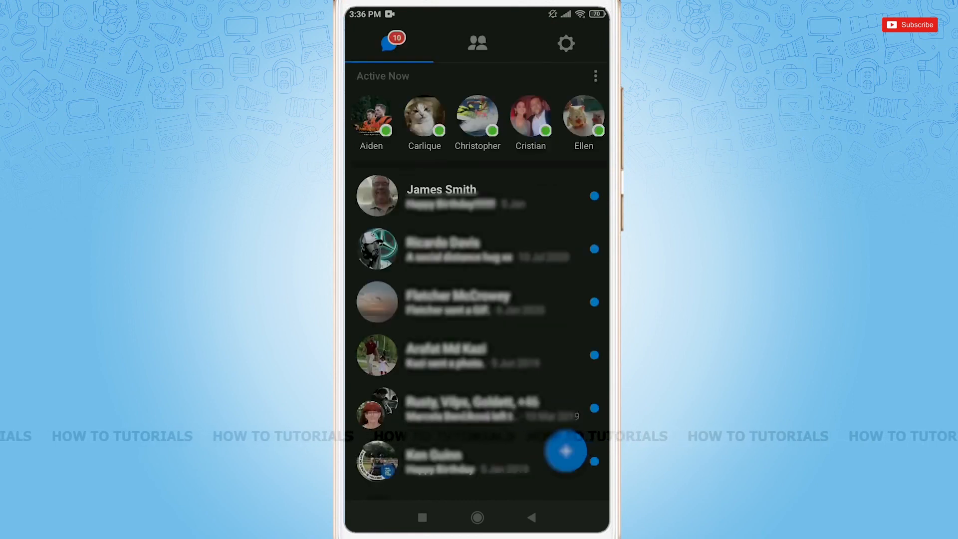